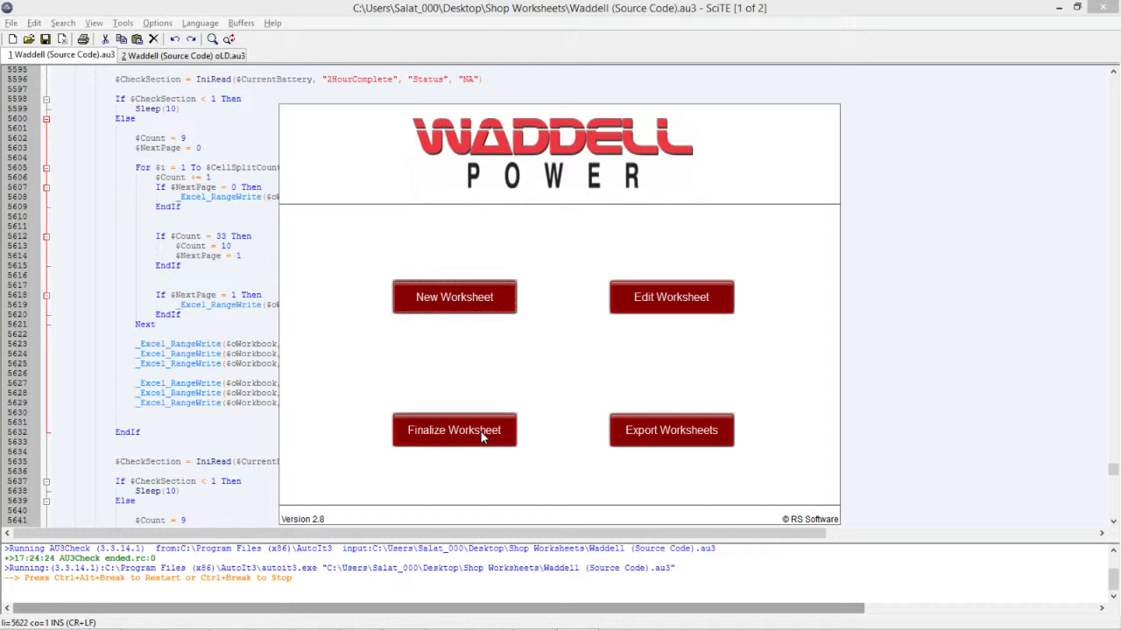
Step: Start Finalize Worksheet in the Waddell Power GUI and enter battery serial 01
left_click(453, 430)
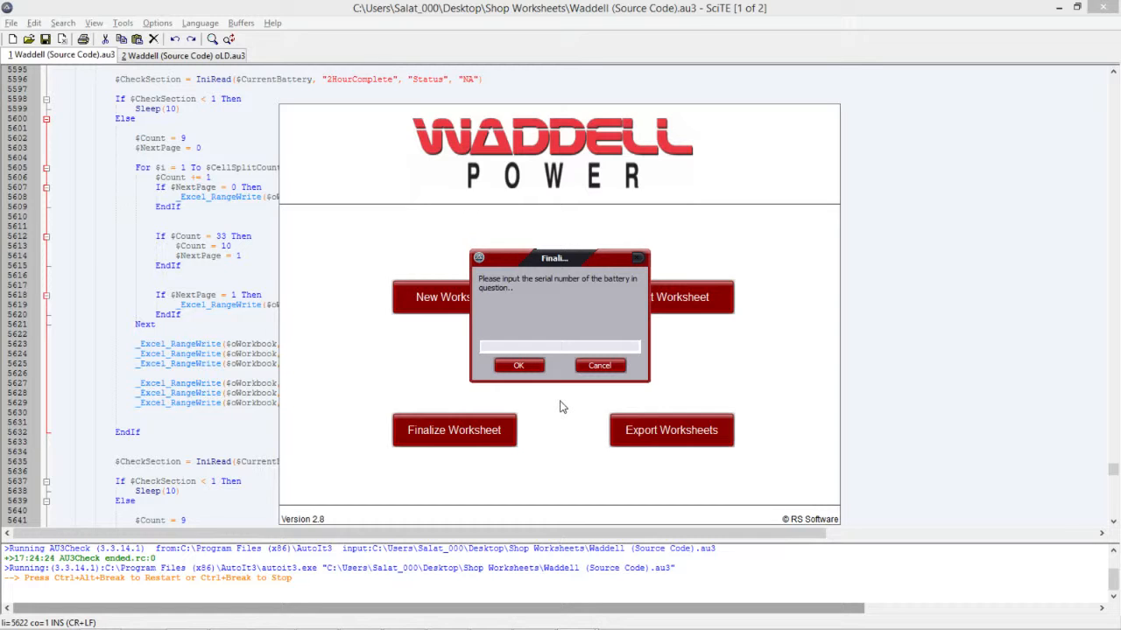
type("01")
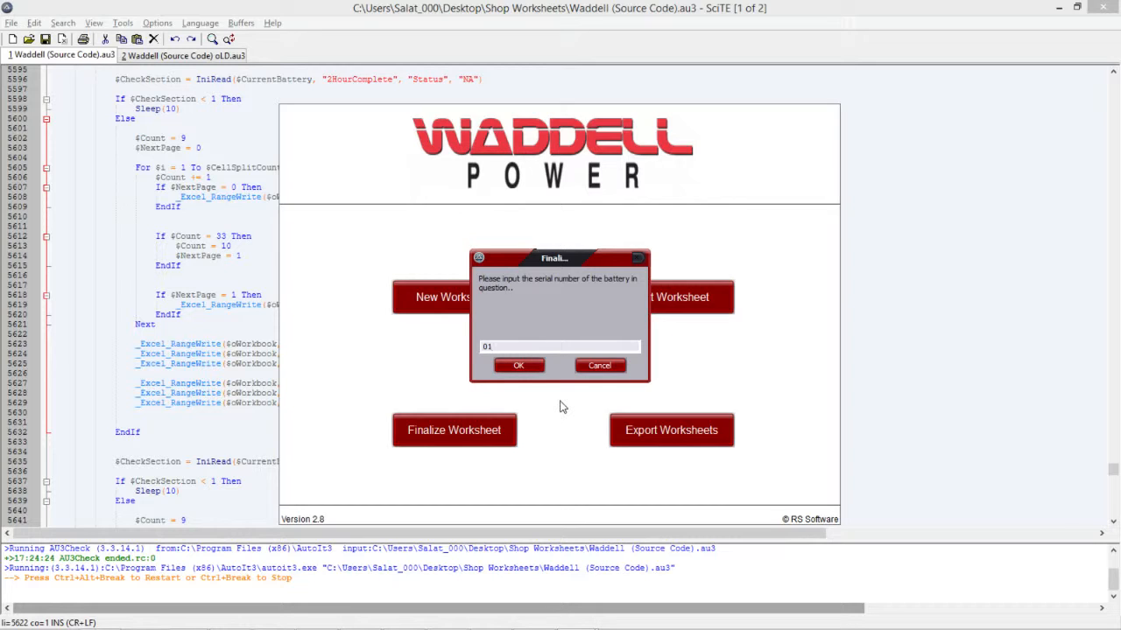
Step: Confirm serial 01 in the Finalize prompt and let the app return to the main menu
left_click(518, 366)
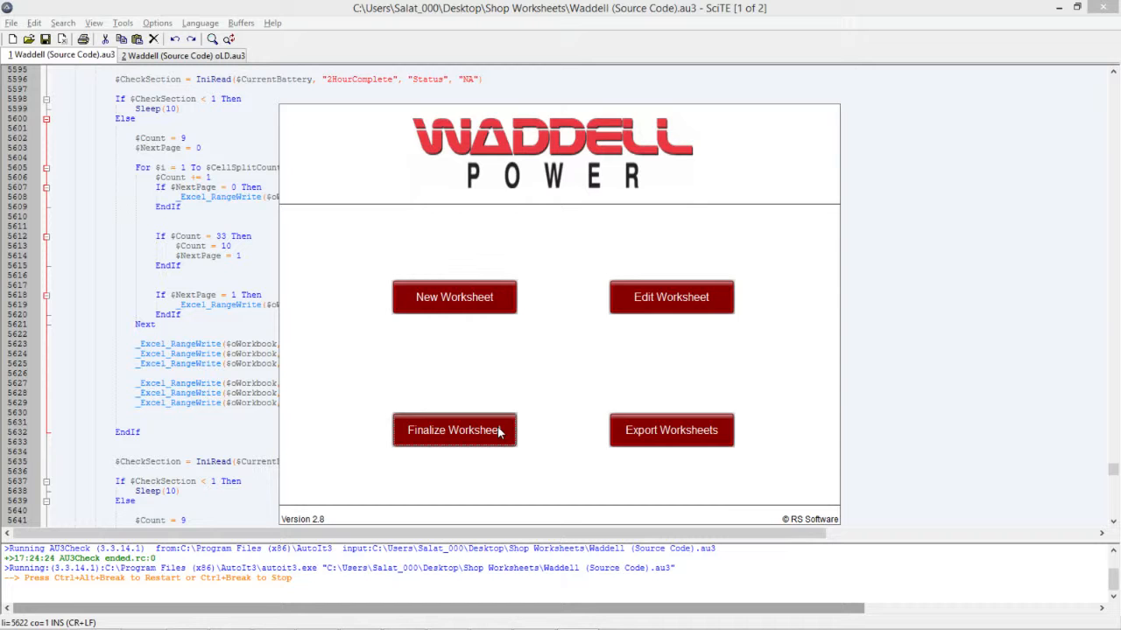
left_click(454, 430)
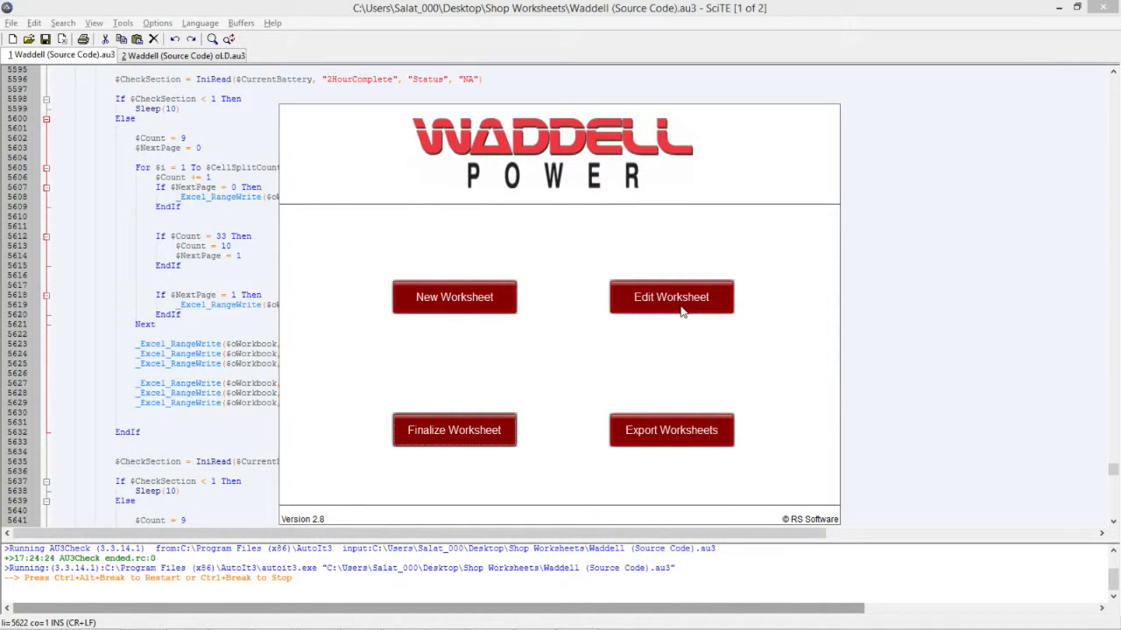
mouse_move(682, 355)
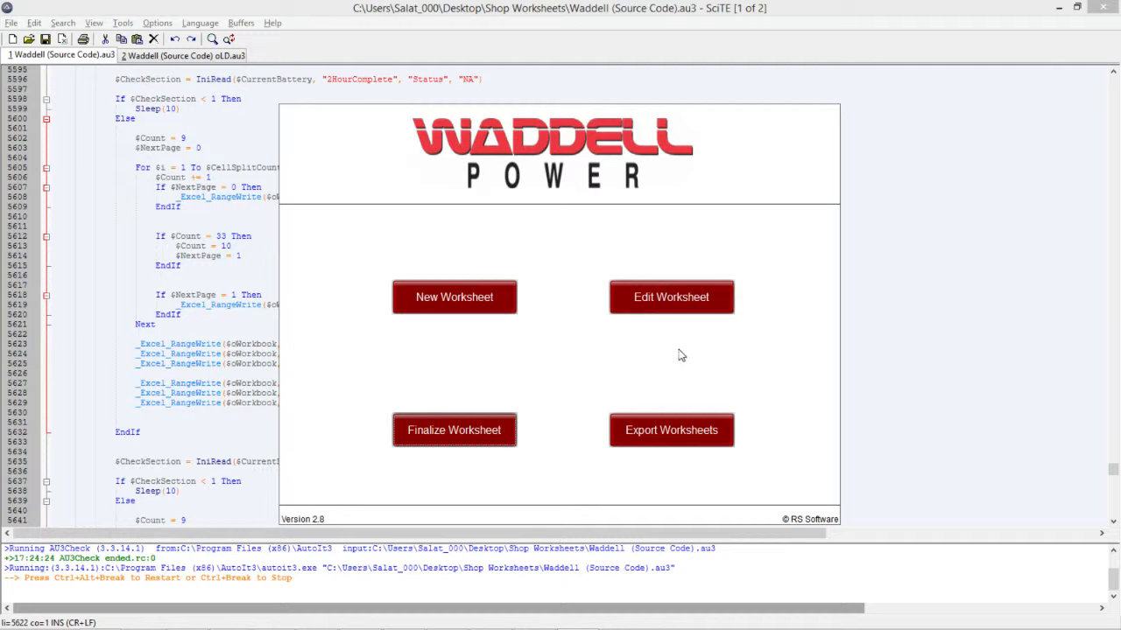